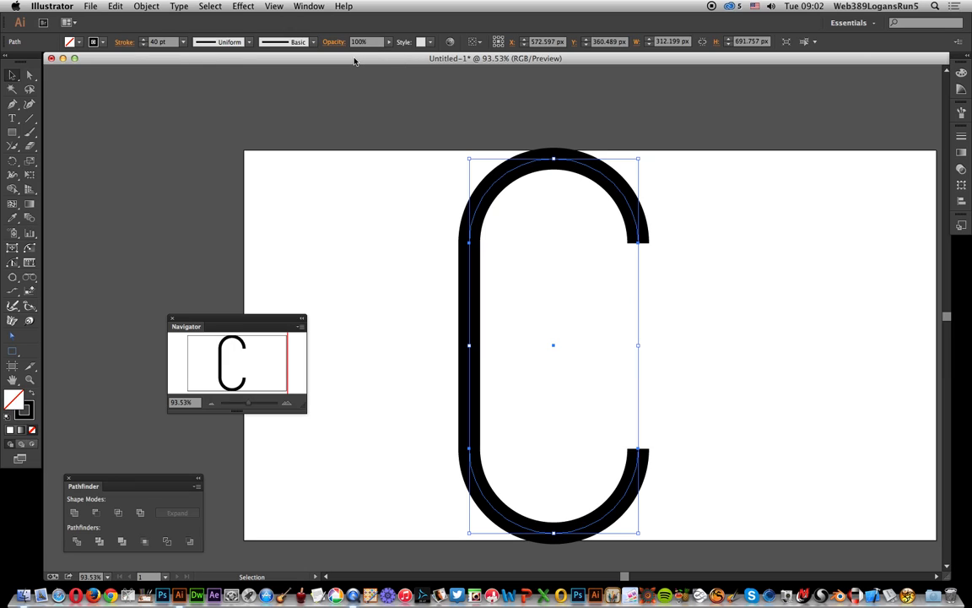
mouse_move(338, 91)
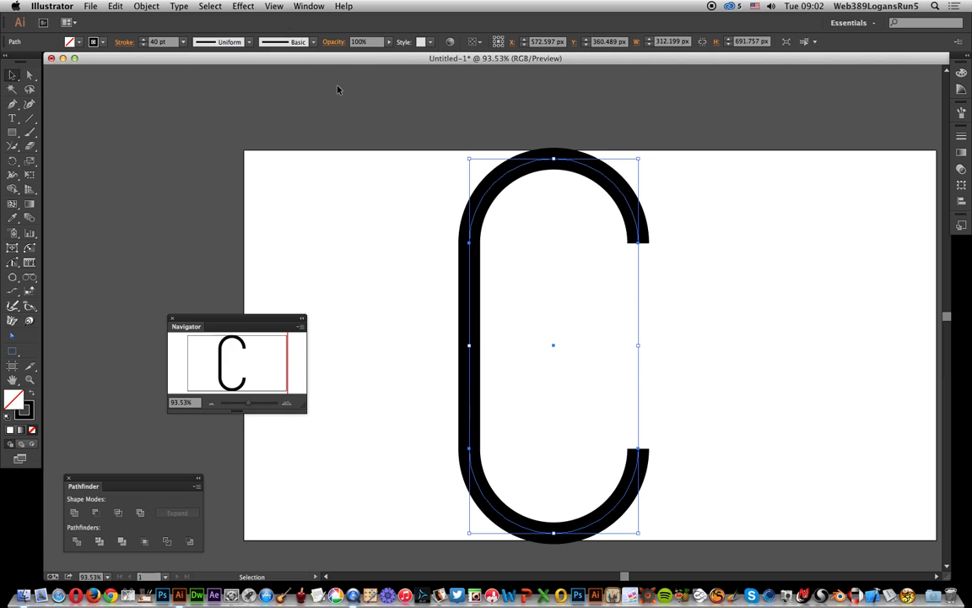
mouse_move(331, 98)
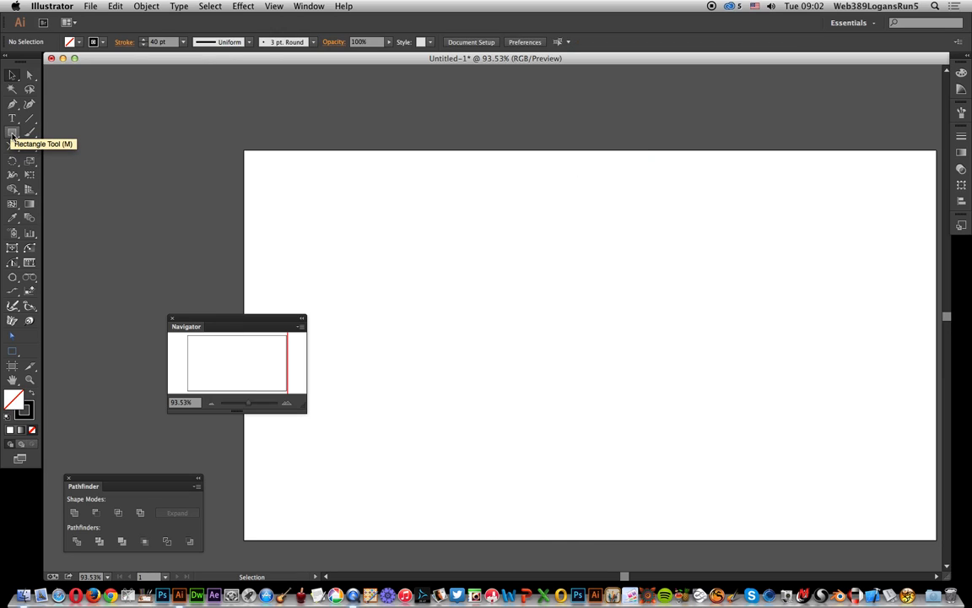
- Draw a tall rectangle with the 48 pt black stroke and no fill on the artboard
click(14, 132)
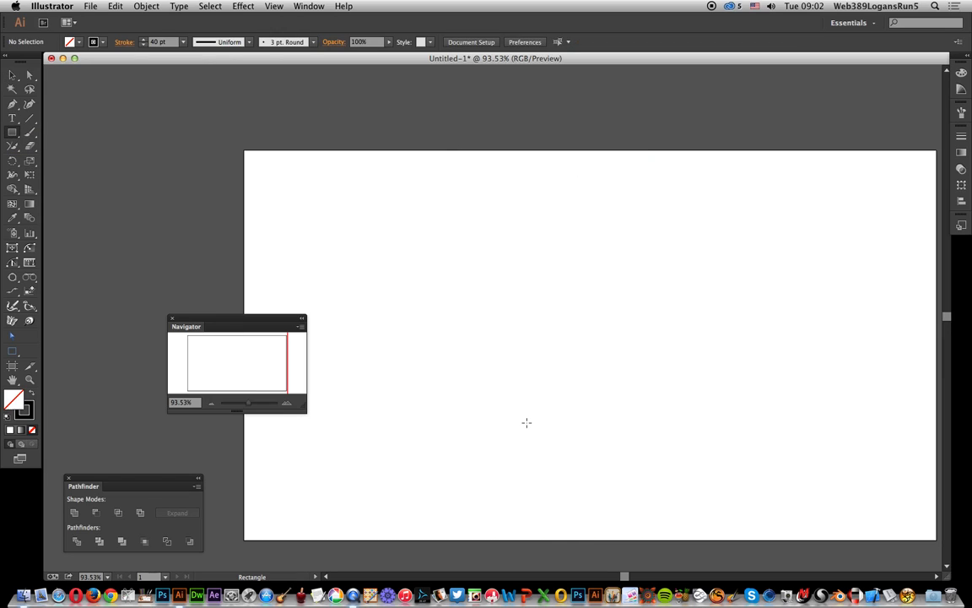
drag(452, 158, 616, 530)
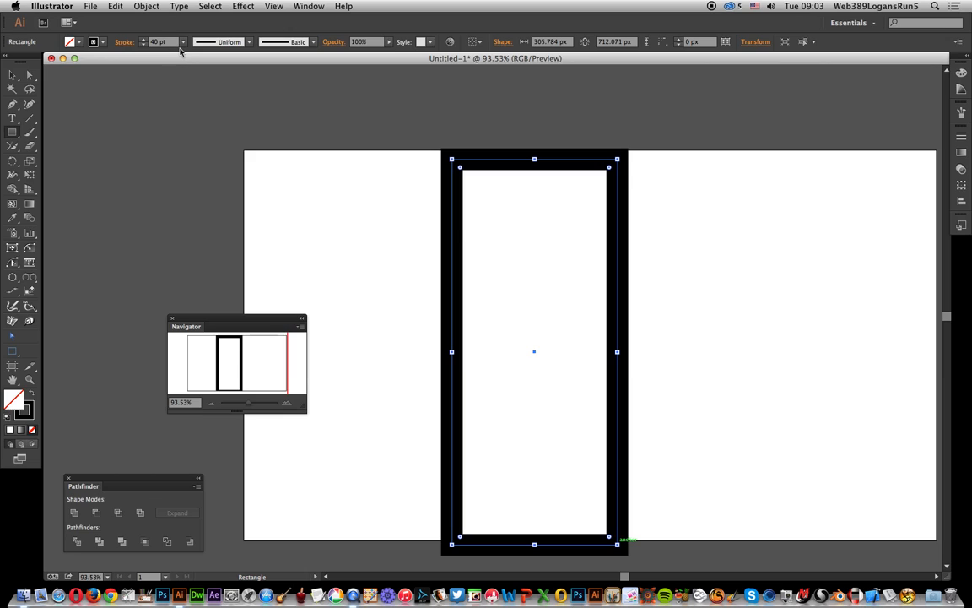
mouse_move(95, 42)
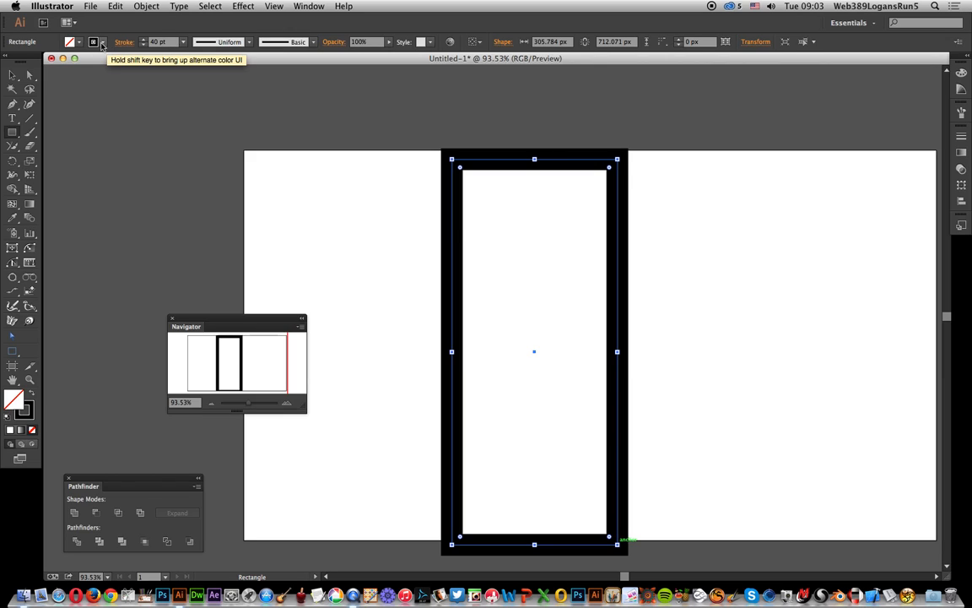
mouse_move(392, 145)
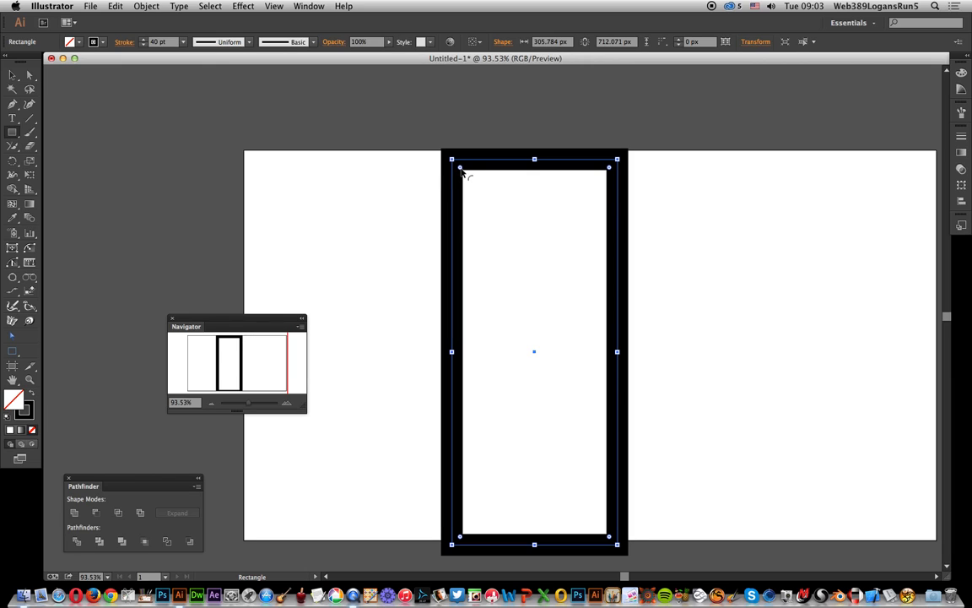
- Drag the Live Corners widget inward until the rectangle becomes a fully rounded pill
drag(460, 169, 498, 204)
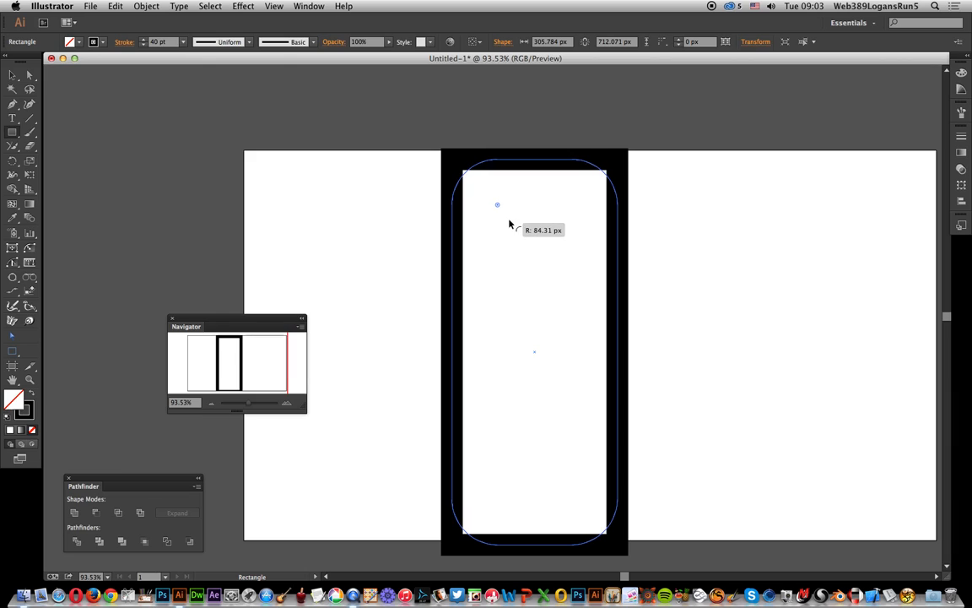
drag(496, 204, 530, 239)
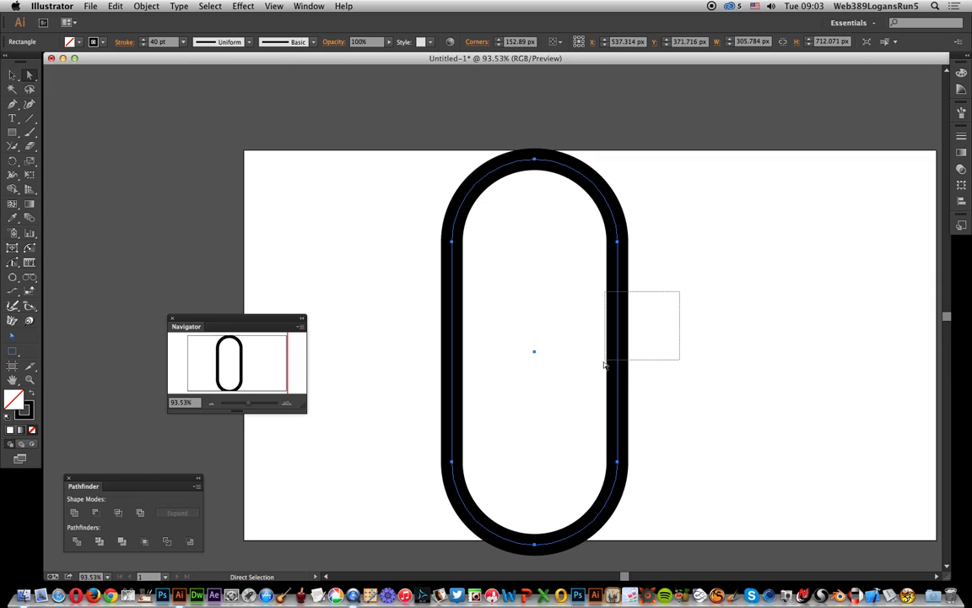
- Marquee-select the middle stretch of the pill's right side to cut it into an open C
drag(604, 364, 633, 302)
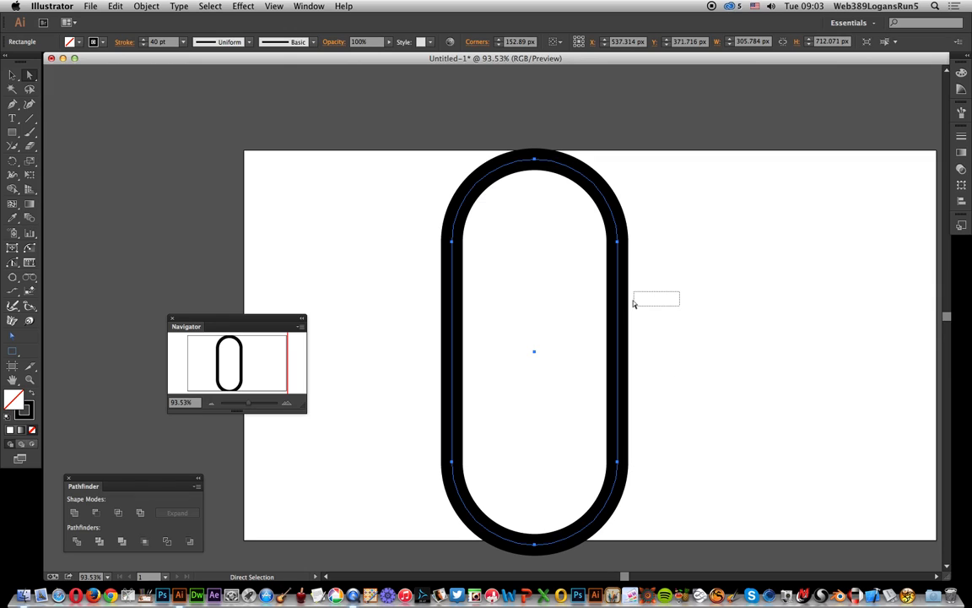
drag(635, 304, 570, 422)
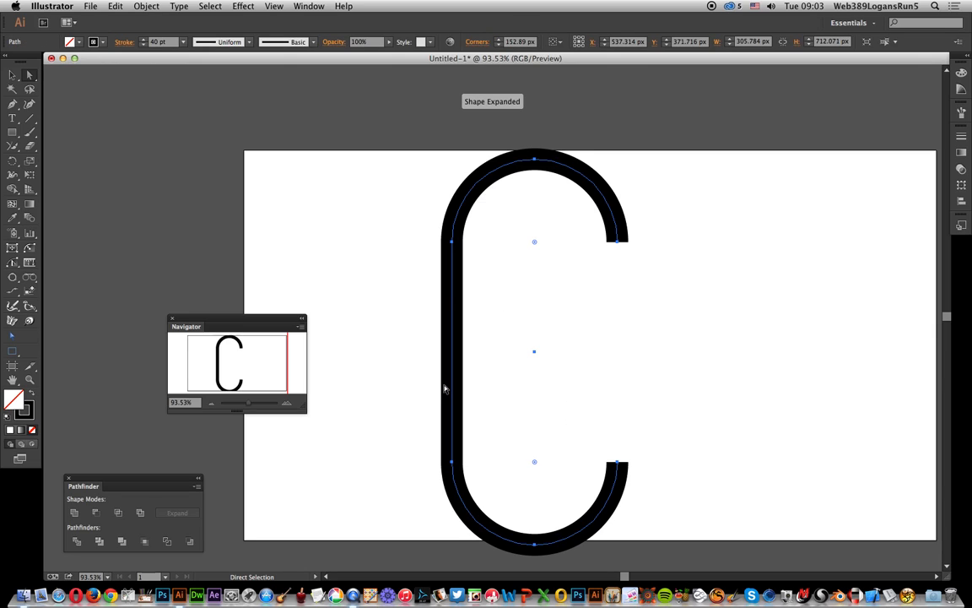
mouse_move(402, 22)
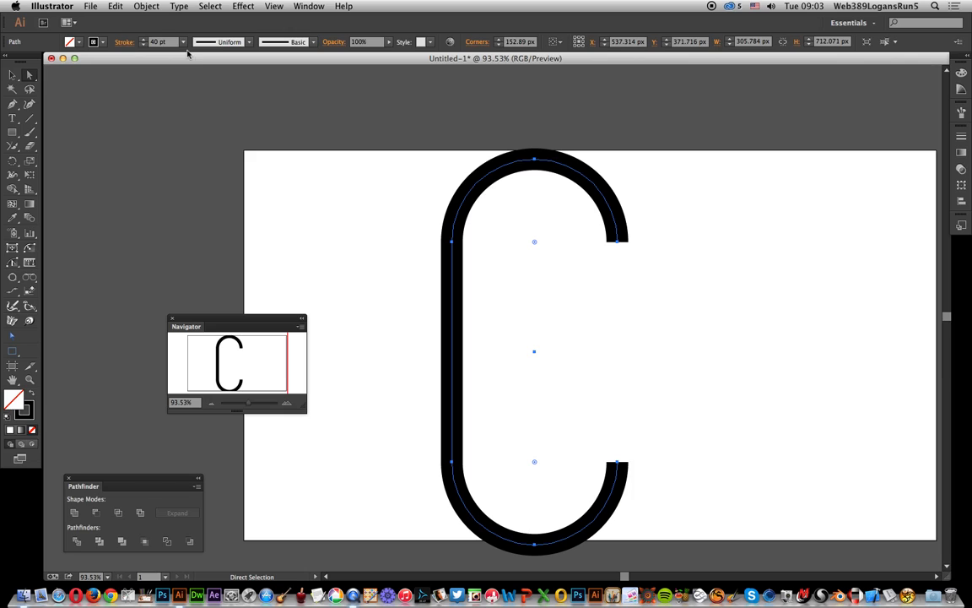
mouse_move(250, 44)
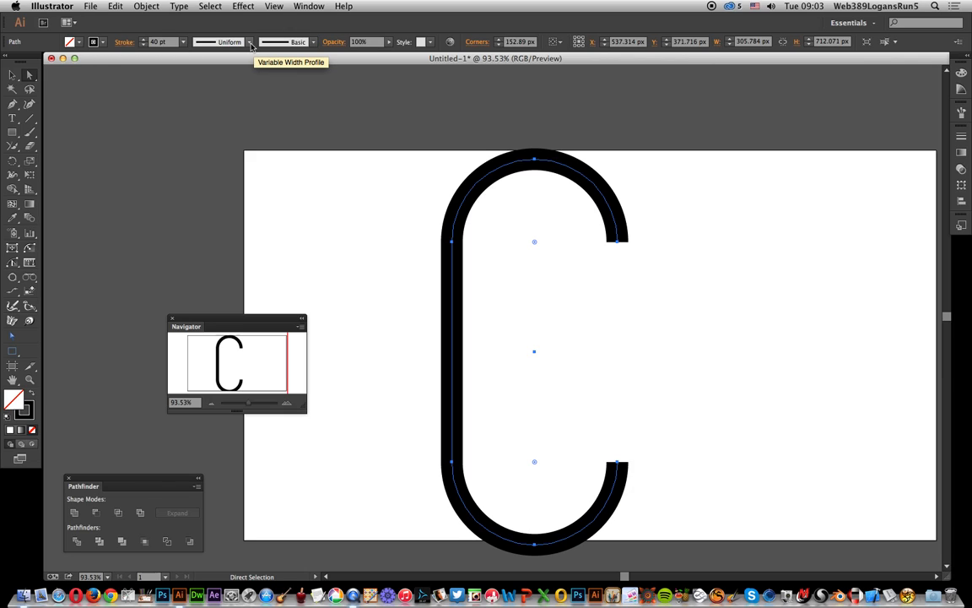
- Apply Width Profile 1 so the C's stroke tapers to thin points at both ends
click(250, 42)
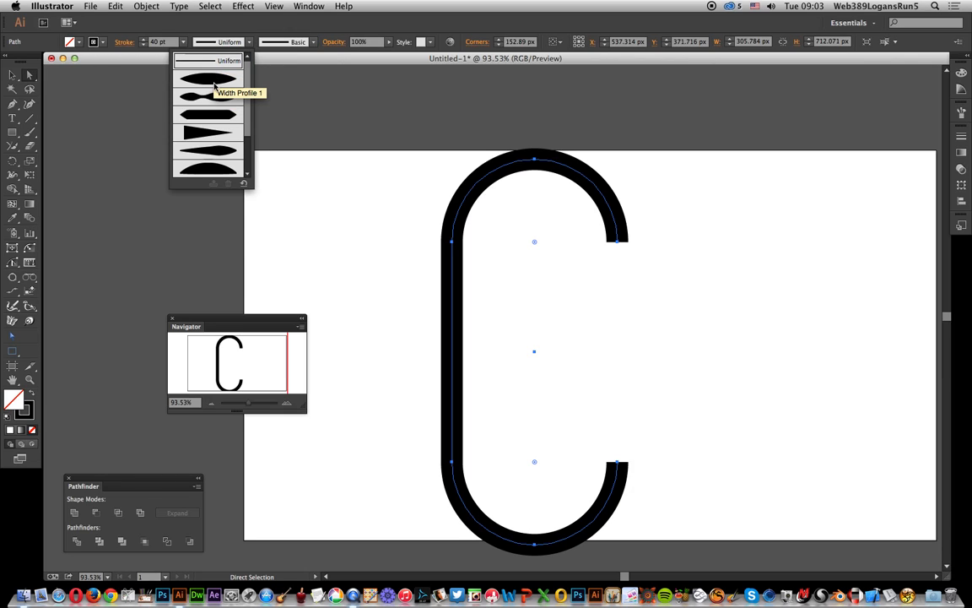
click(208, 81)
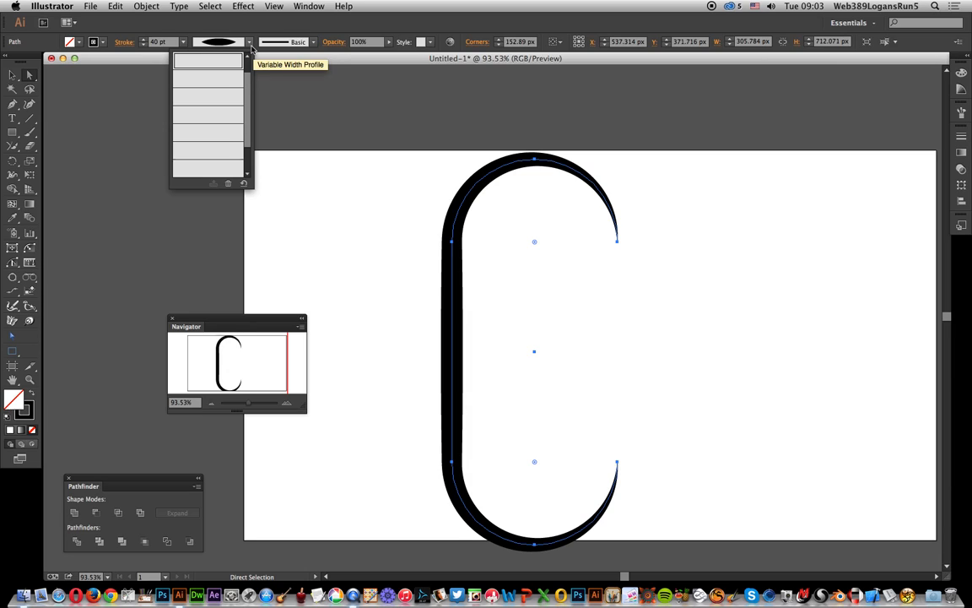
click(210, 117)
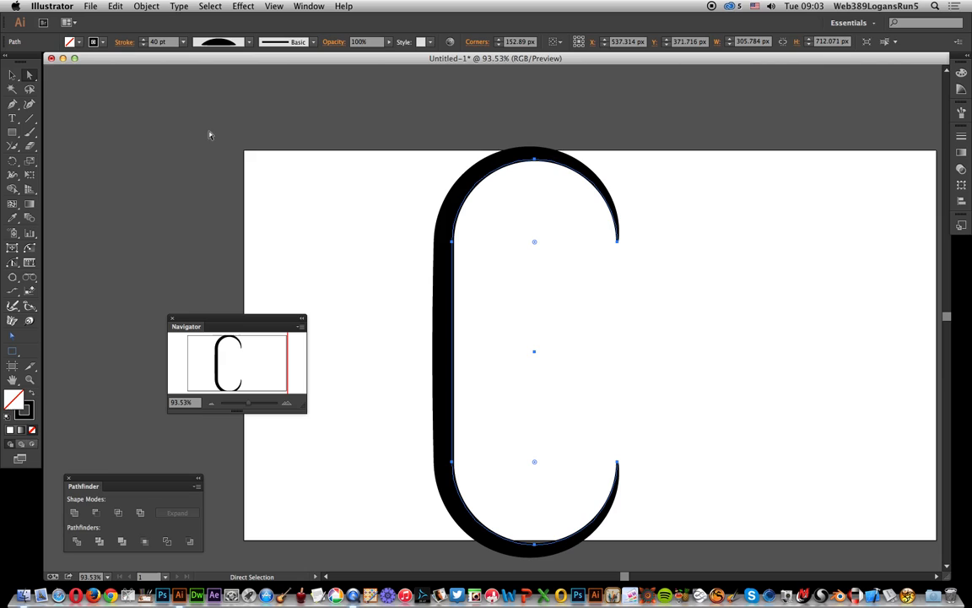
click(145, 6)
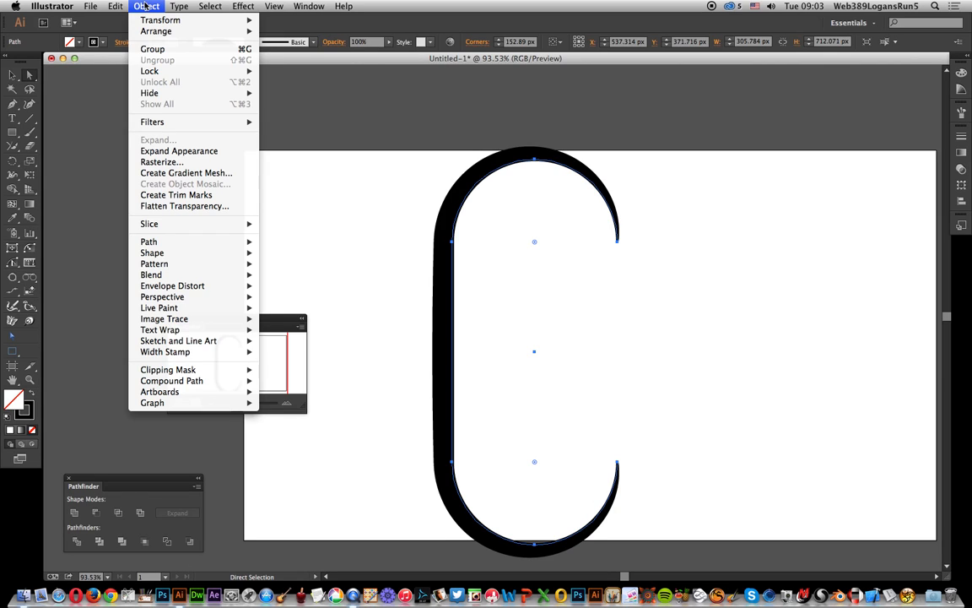
mouse_move(179, 151)
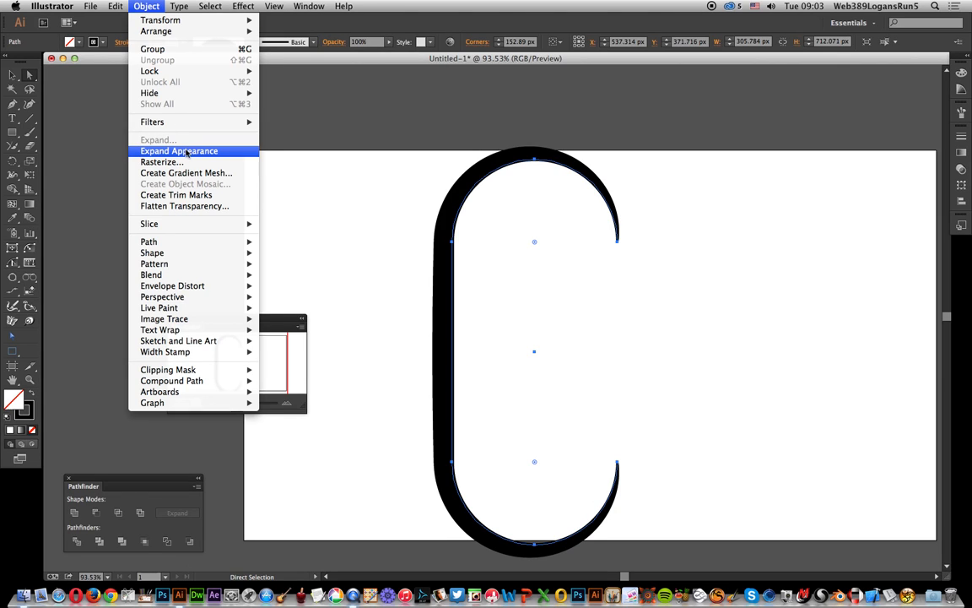
click(179, 151)
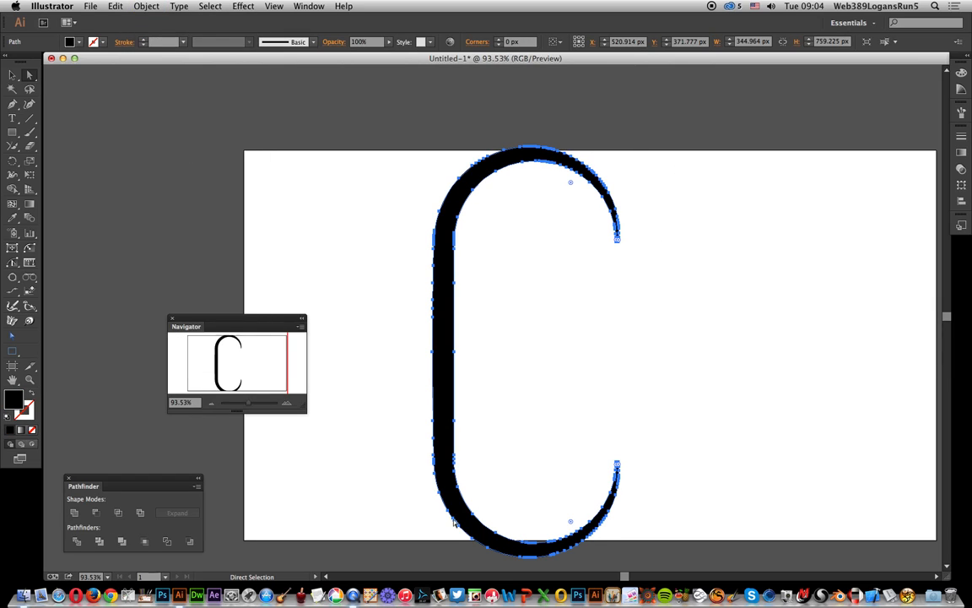
mouse_move(459, 520)
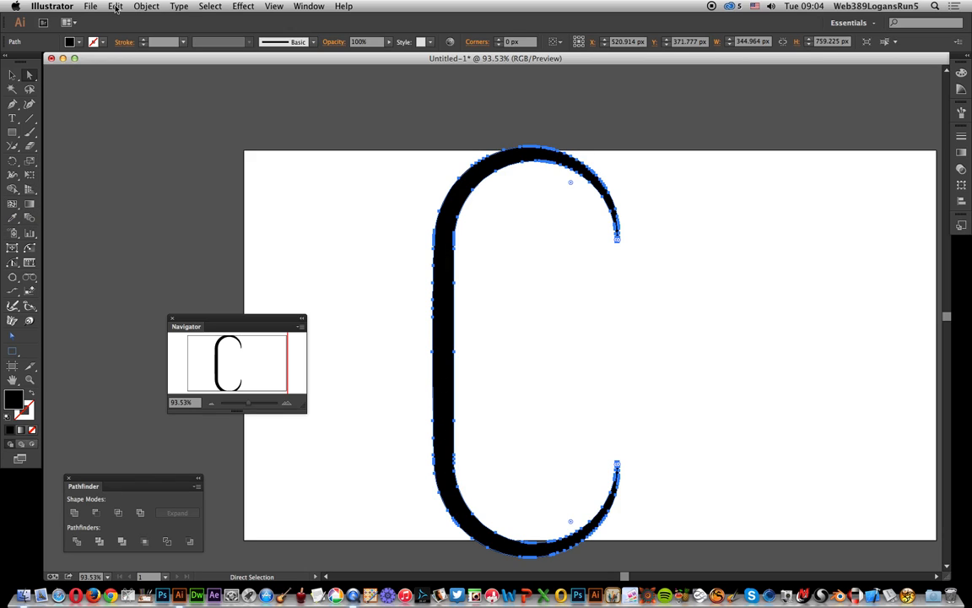
- Simplify the C's path via Object > Path > Simplify with Preview on and Curve Precision near 96%
click(145, 7)
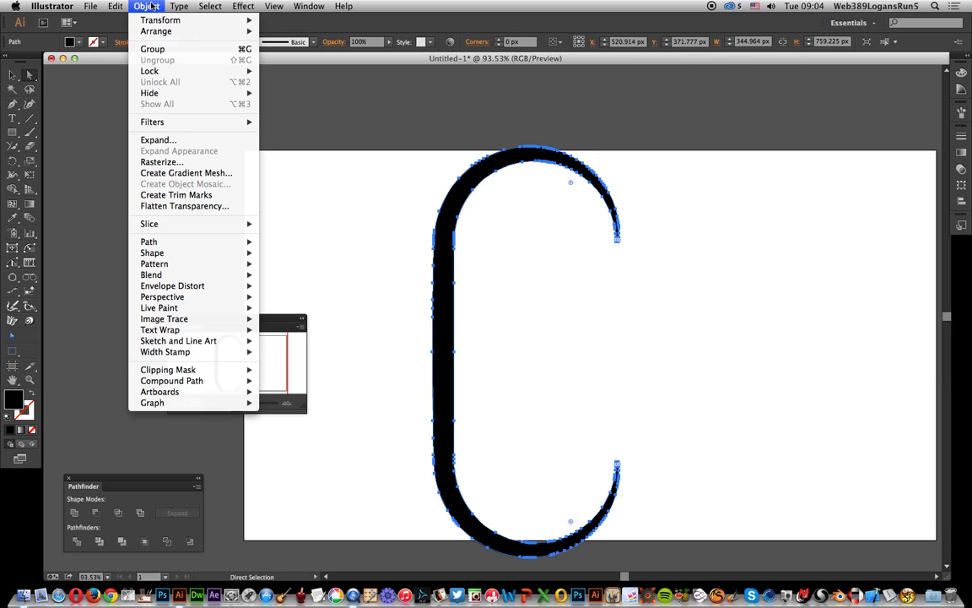
mouse_move(148, 242)
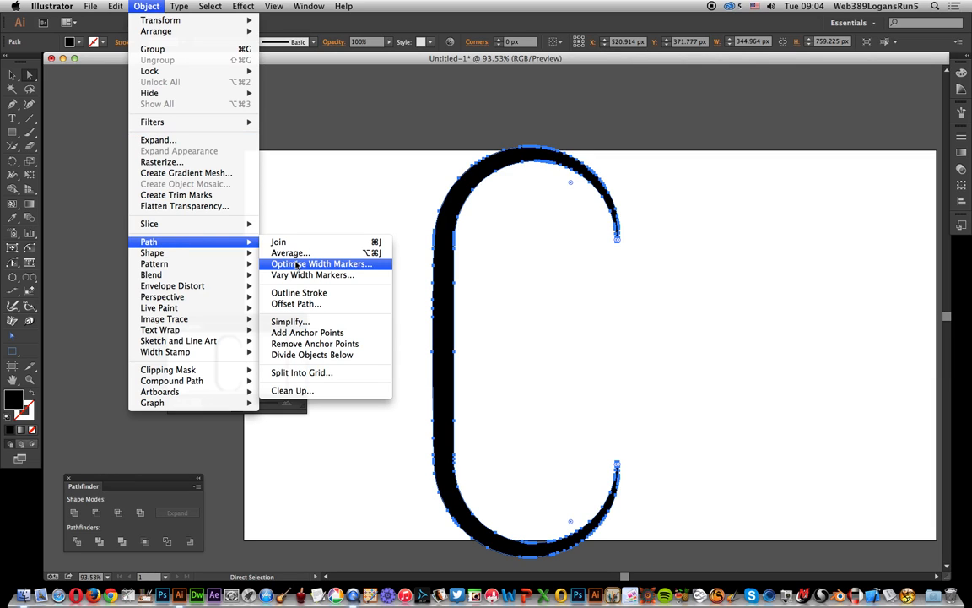
click(291, 320)
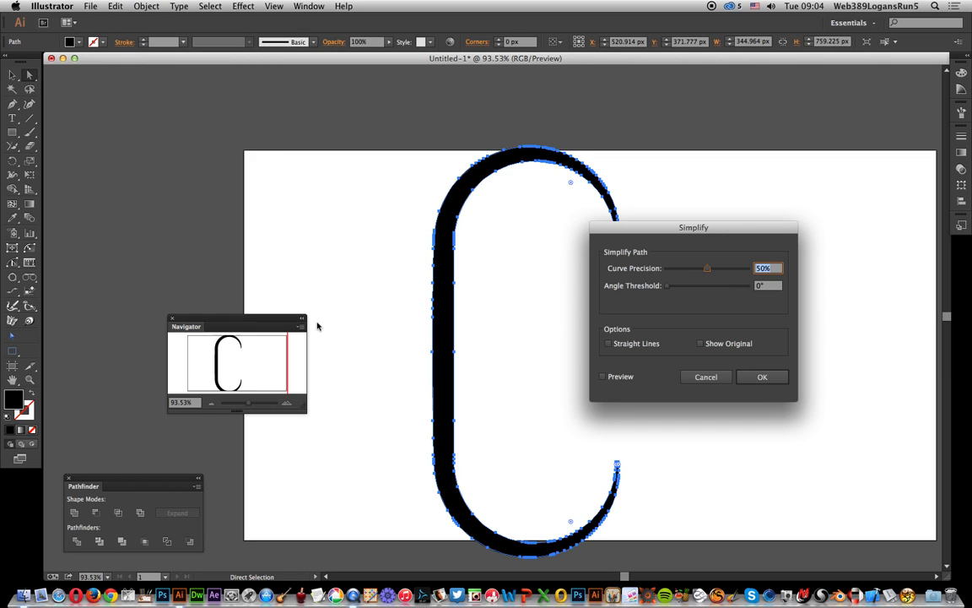
click(602, 374)
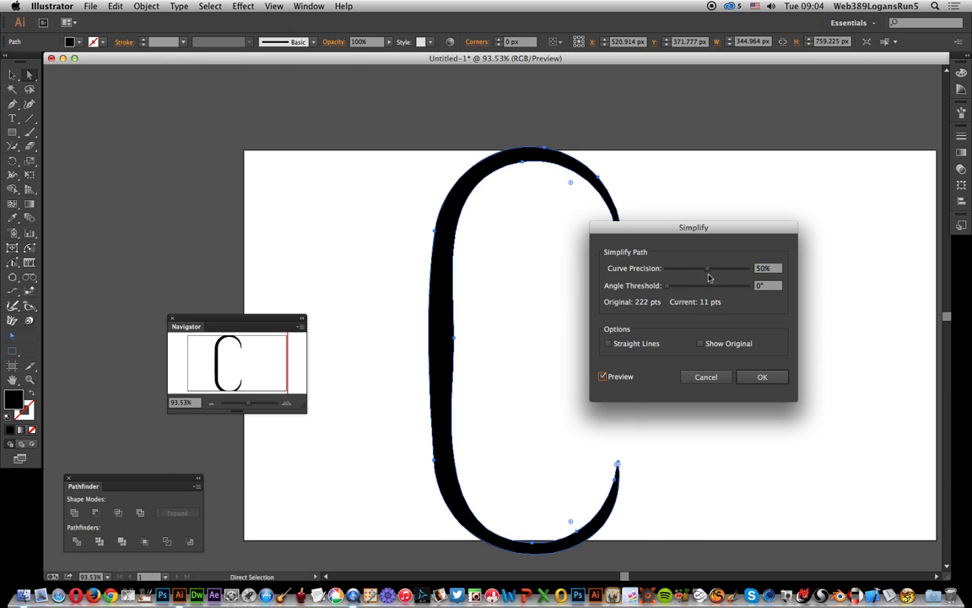
drag(707, 268, 741, 269)
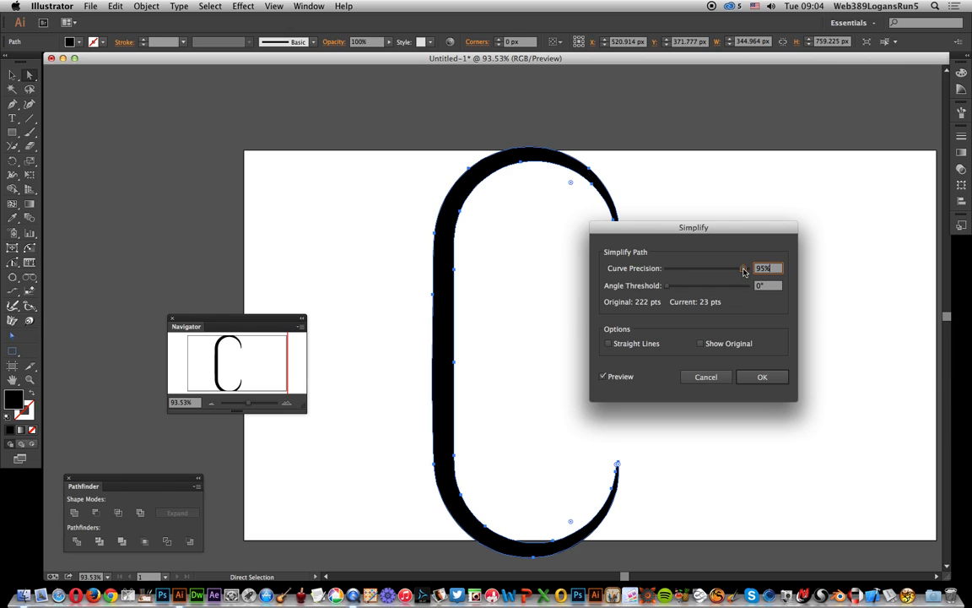
drag(734, 267, 749, 267)
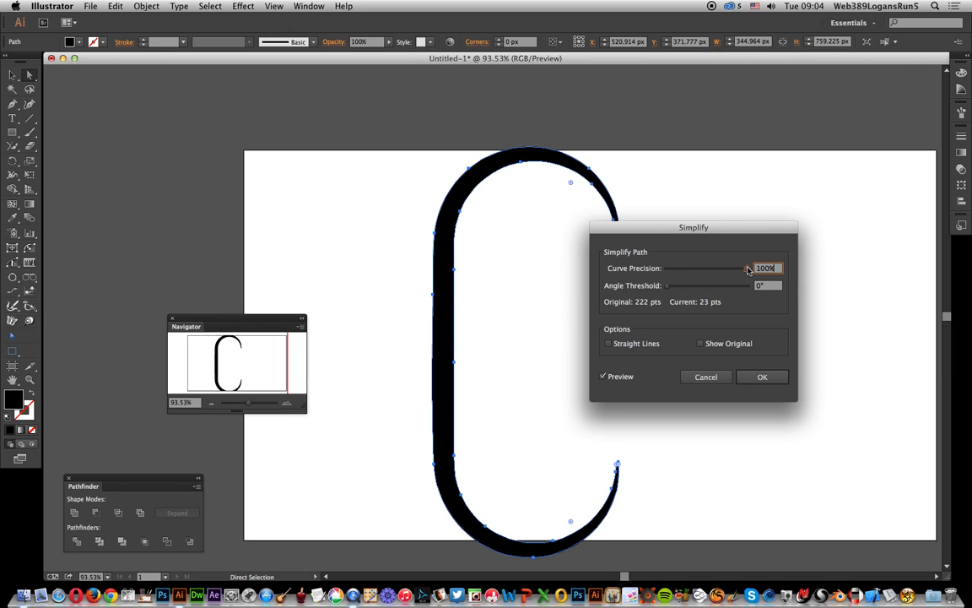
drag(749, 266, 746, 266)
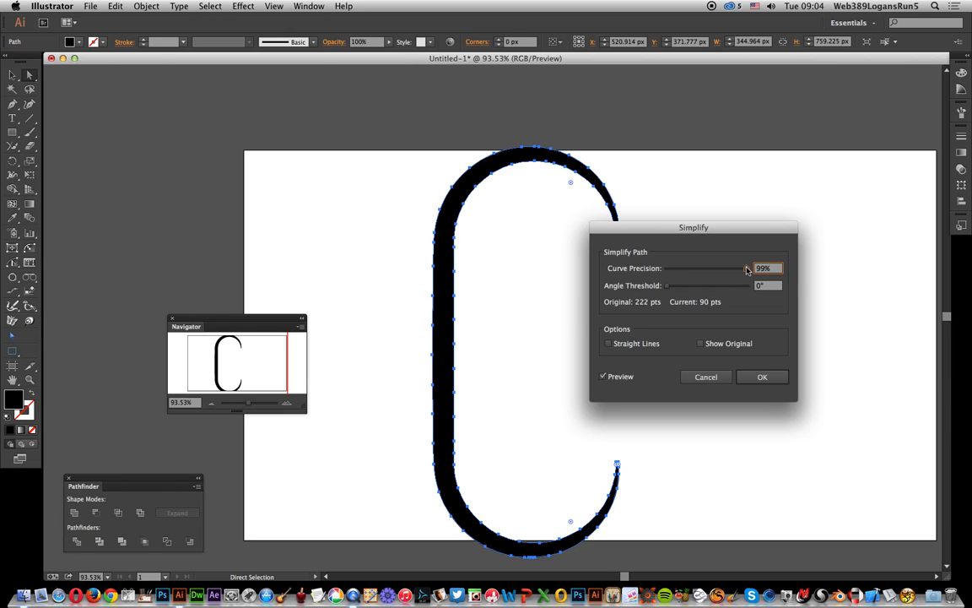
drag(746, 267, 741, 267)
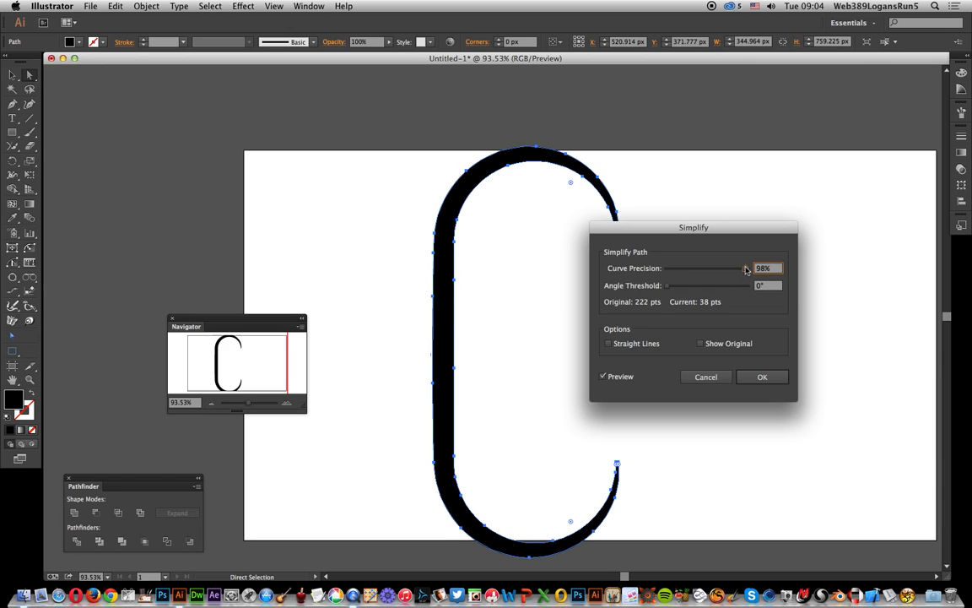
drag(746, 268, 743, 269)
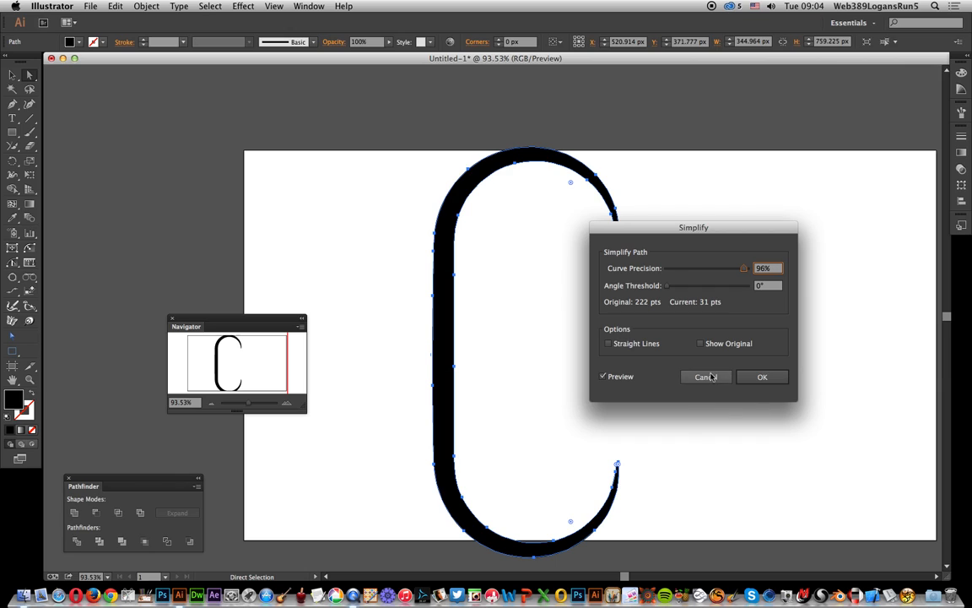
click(705, 377)
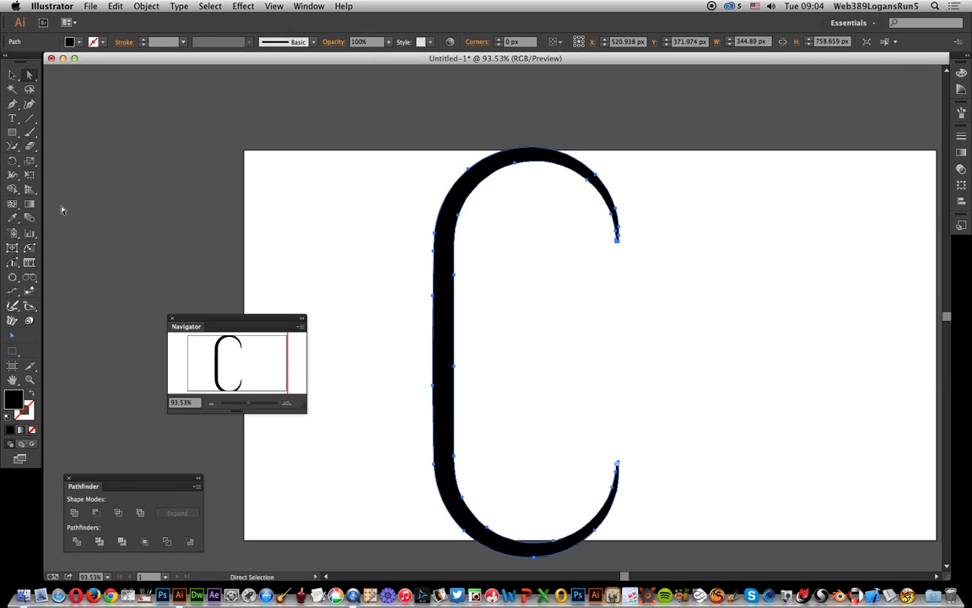
- Undo the Simplify so the C regains its original dense outline
click(115, 6)
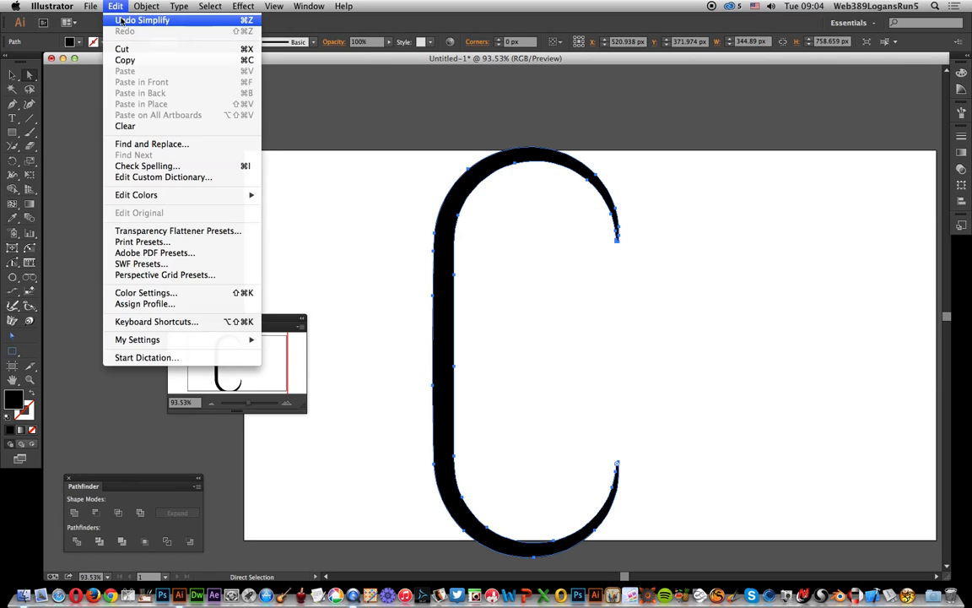
click(142, 20)
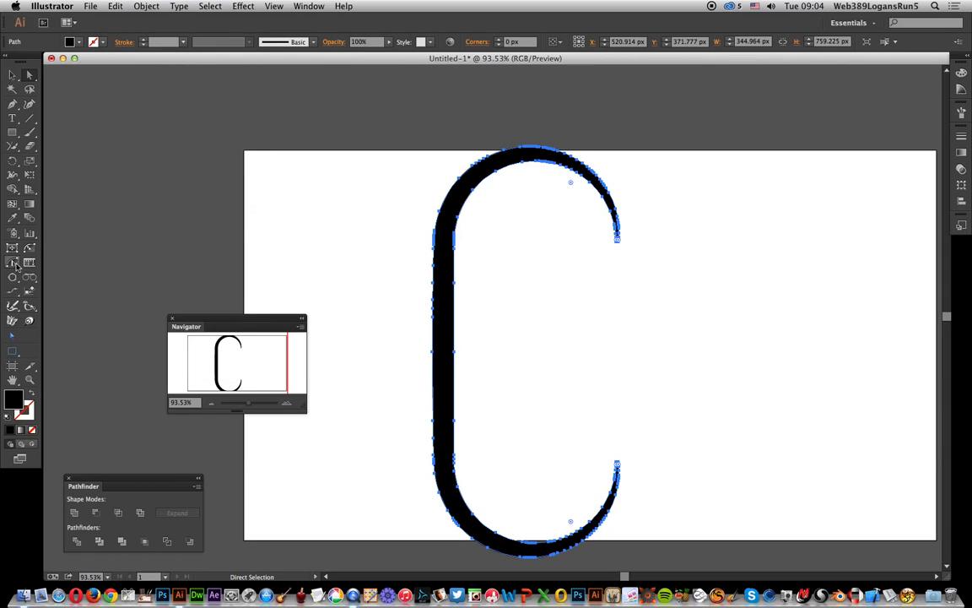
click(14, 263)
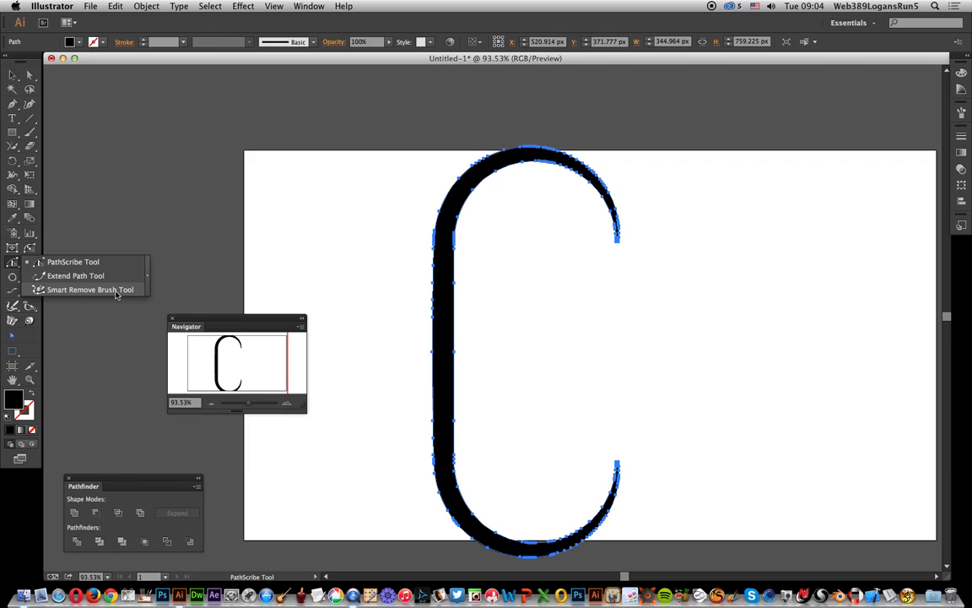
- Expand the C's stroke into a solid filled black shape with Fill and Stroke checked
click(90, 290)
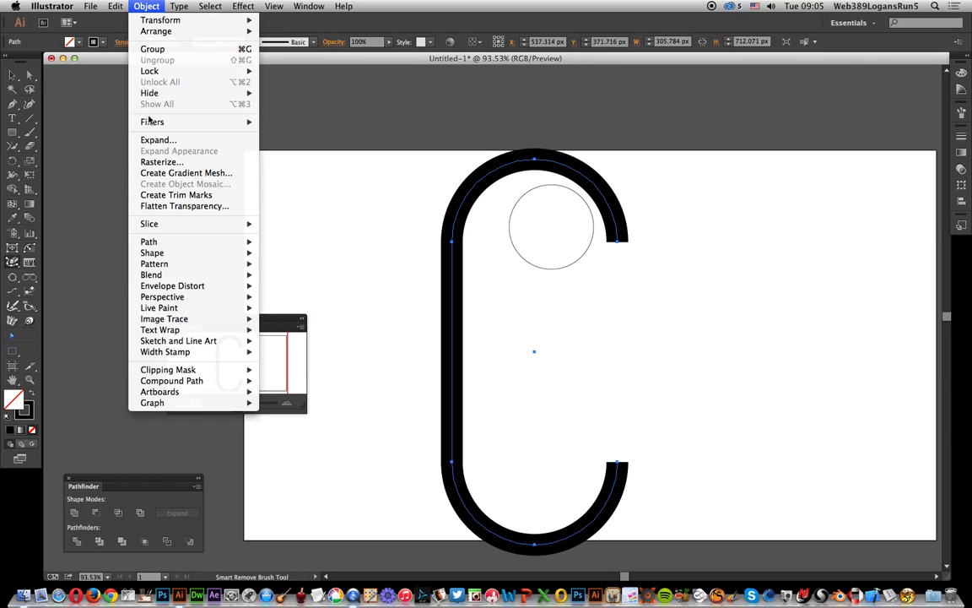
click(157, 139)
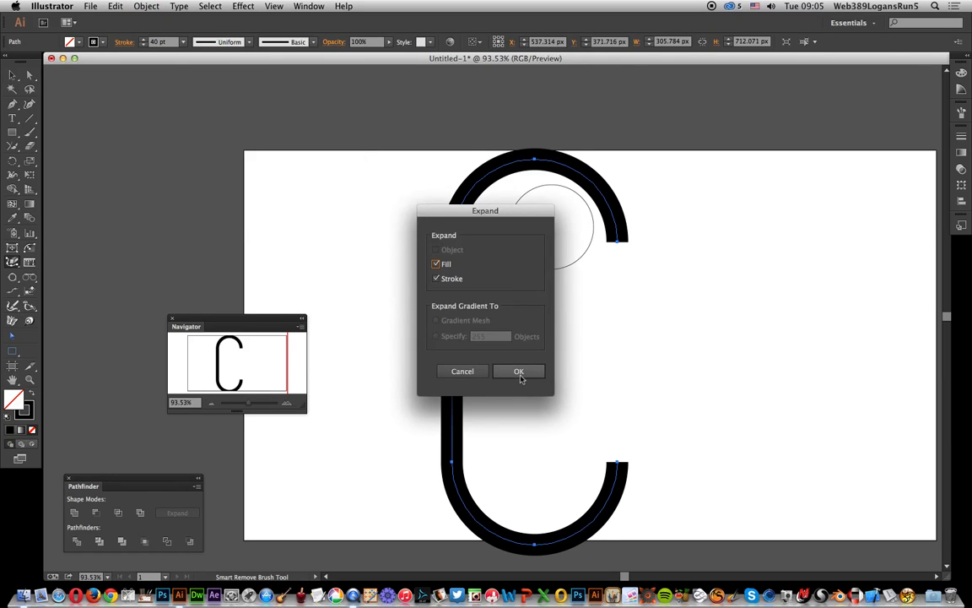
click(520, 371)
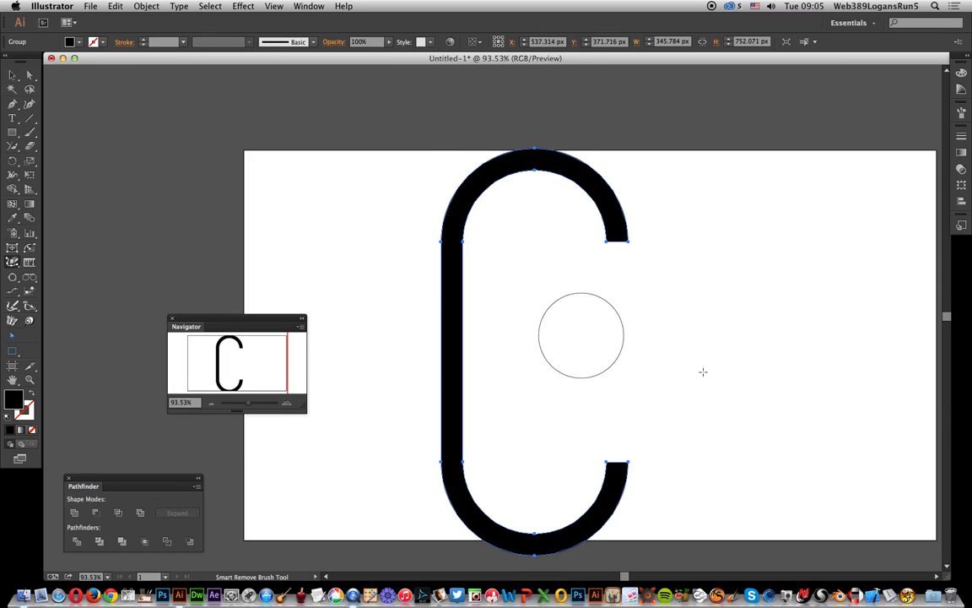